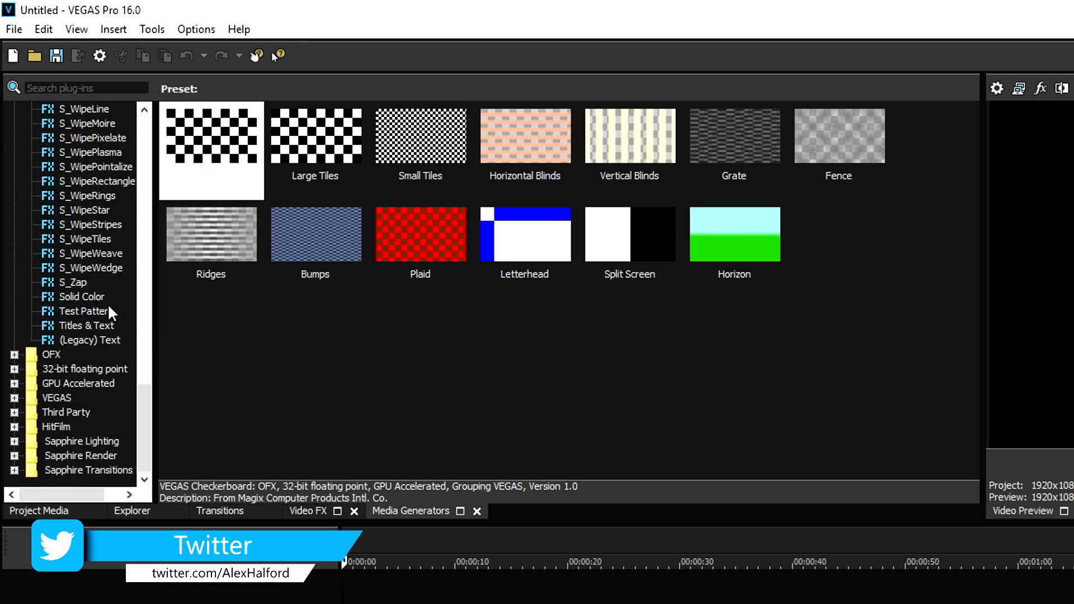
# - Add the (Default) Titles & Text preset to a new video track
pyautogui.click(86, 325)
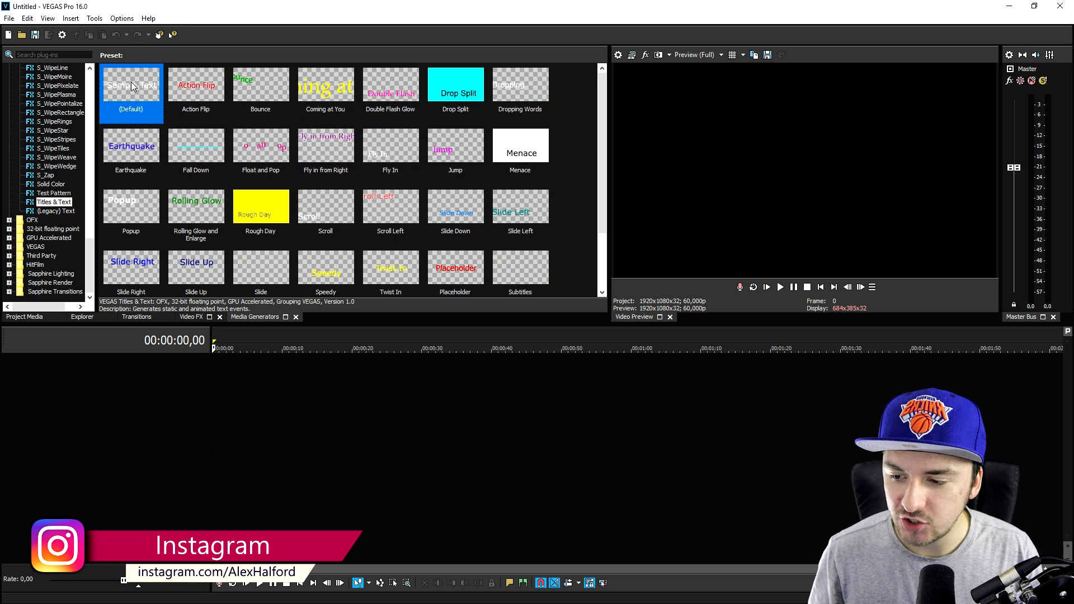
pyautogui.doubleClick(131, 85)
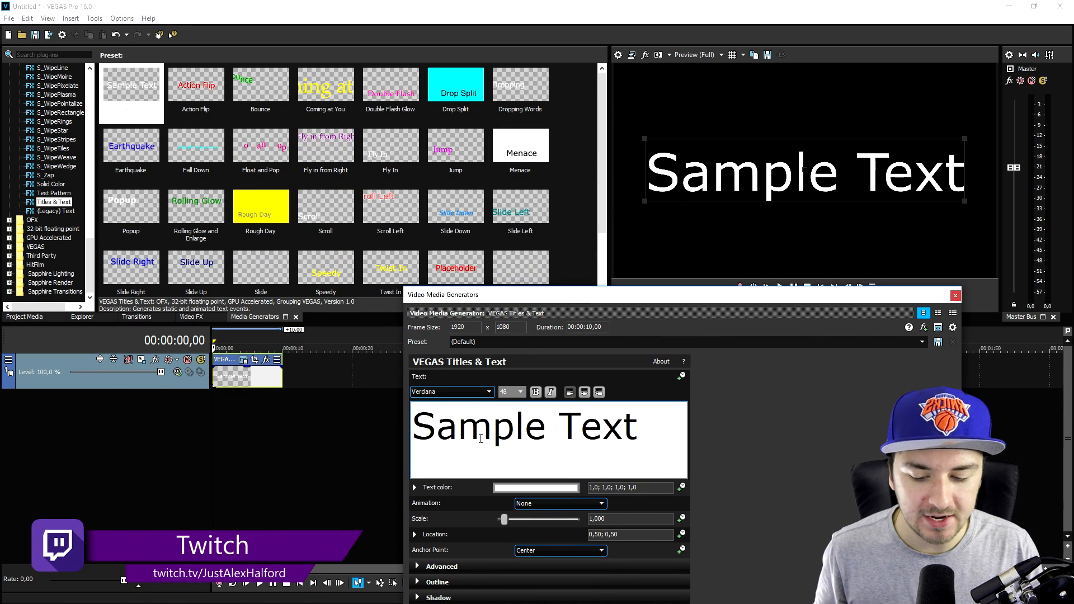
# - Retype the title as 'Alex' and preview it in Violation, Vitamin and Waking the Witch
pyautogui.write('Alex')
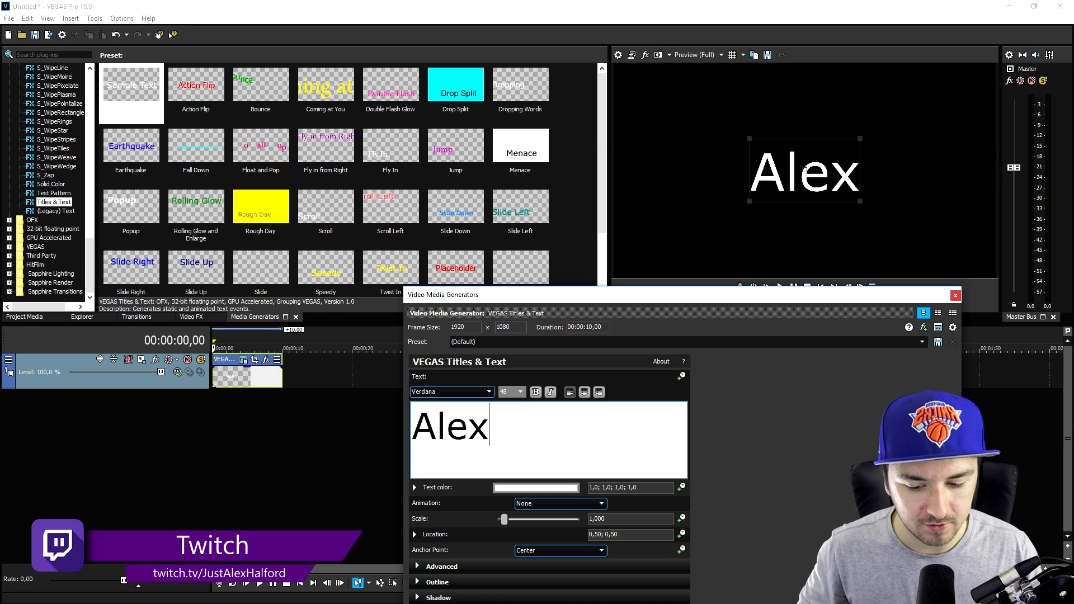
pyautogui.click(448, 391)
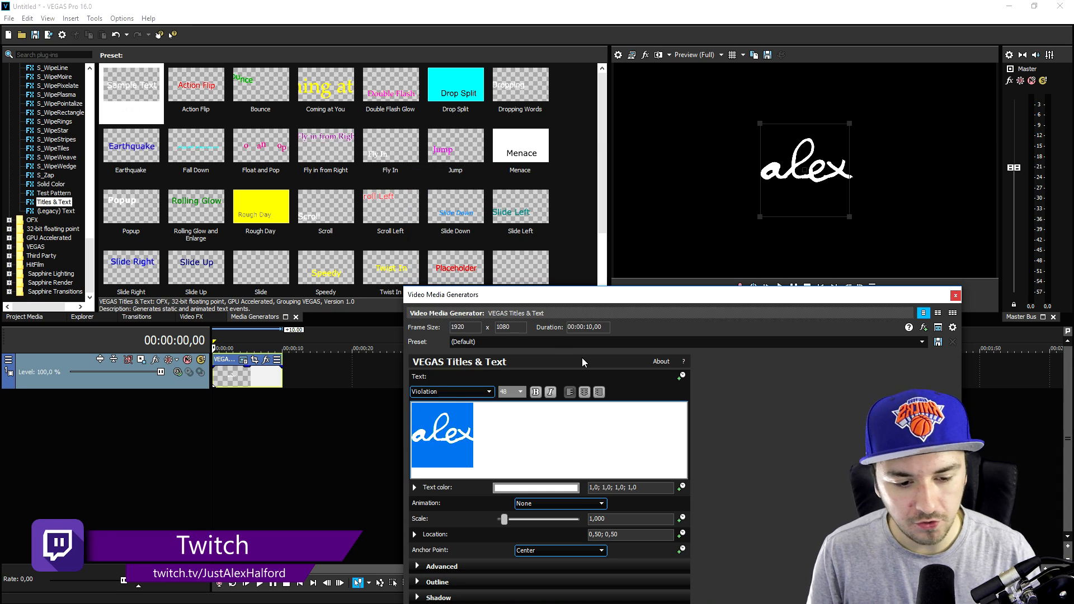
pyautogui.click(451, 392)
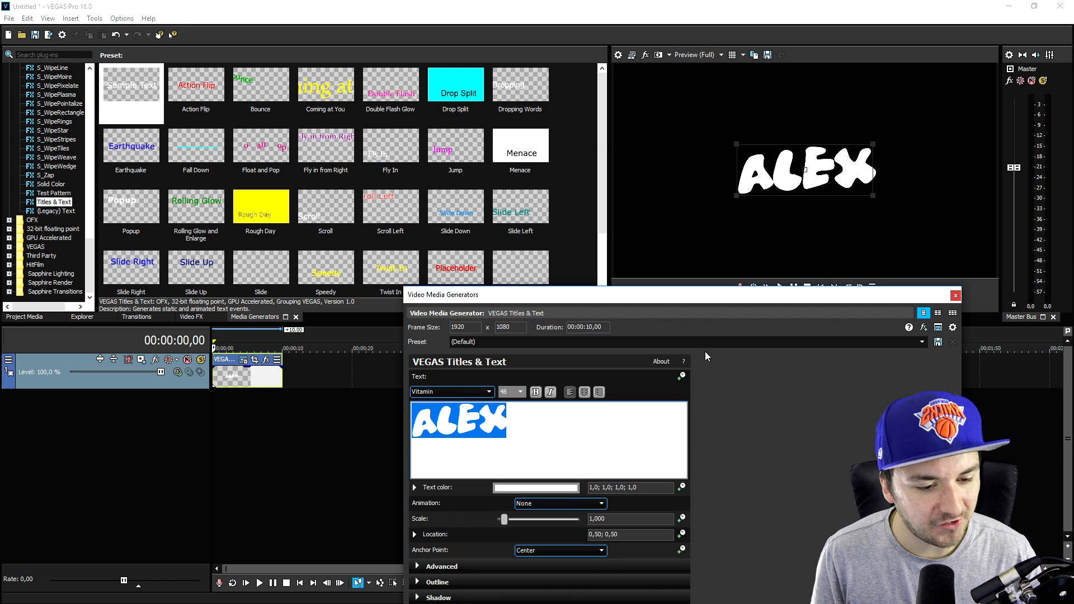
pyautogui.click(448, 391)
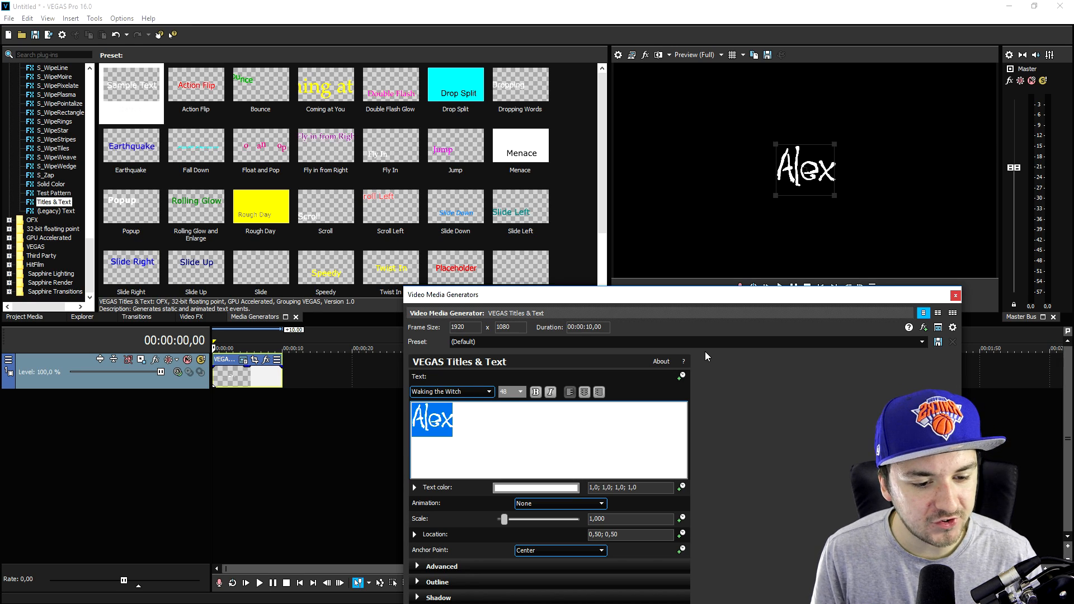
pyautogui.click(452, 391)
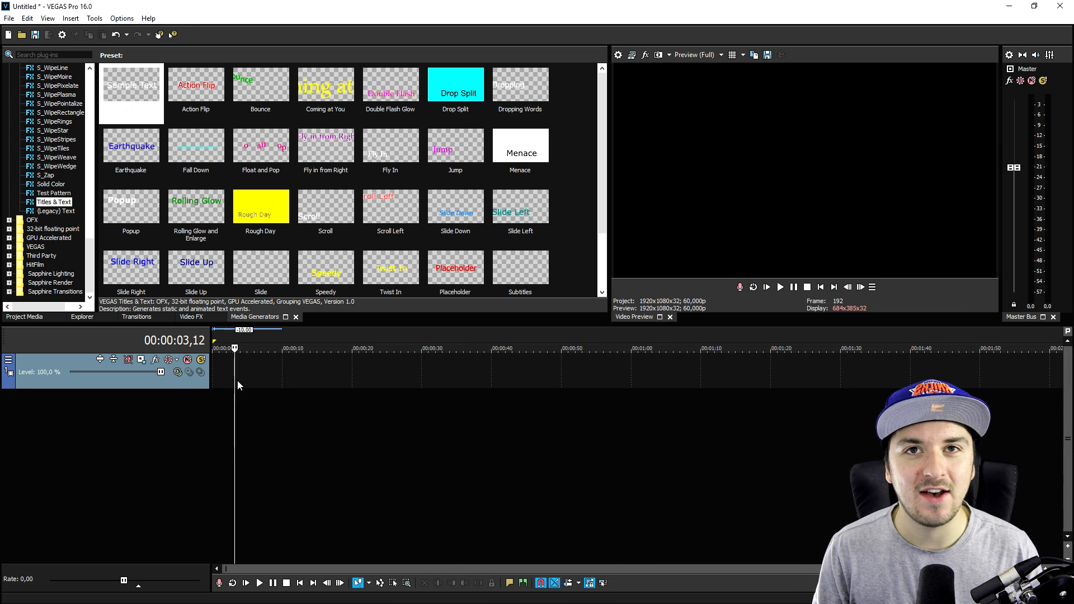
pyautogui.moveTo(635, 295)
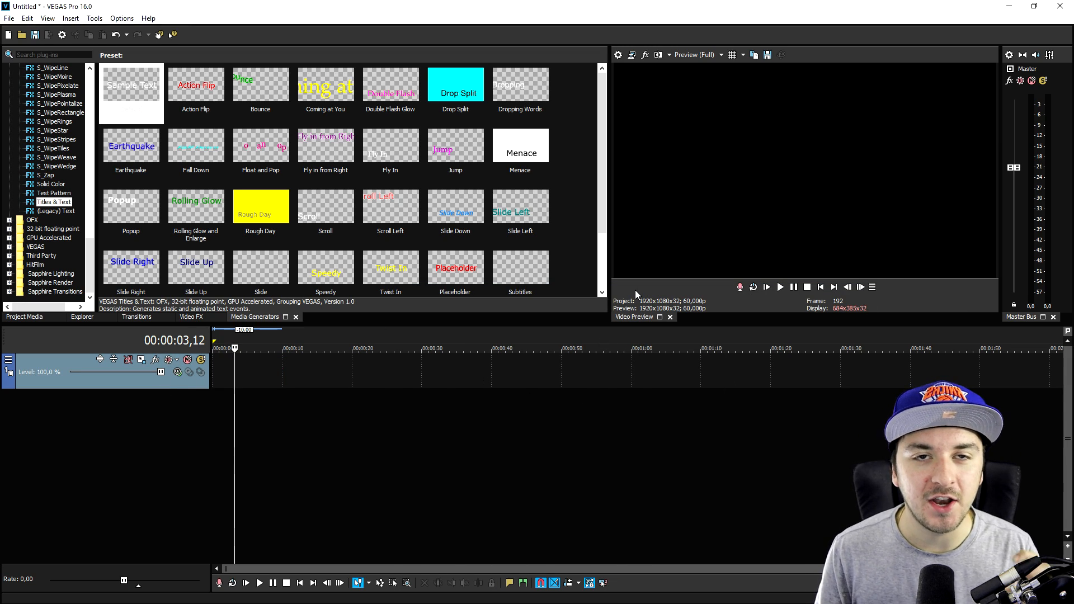
pyautogui.moveTo(743, 144)
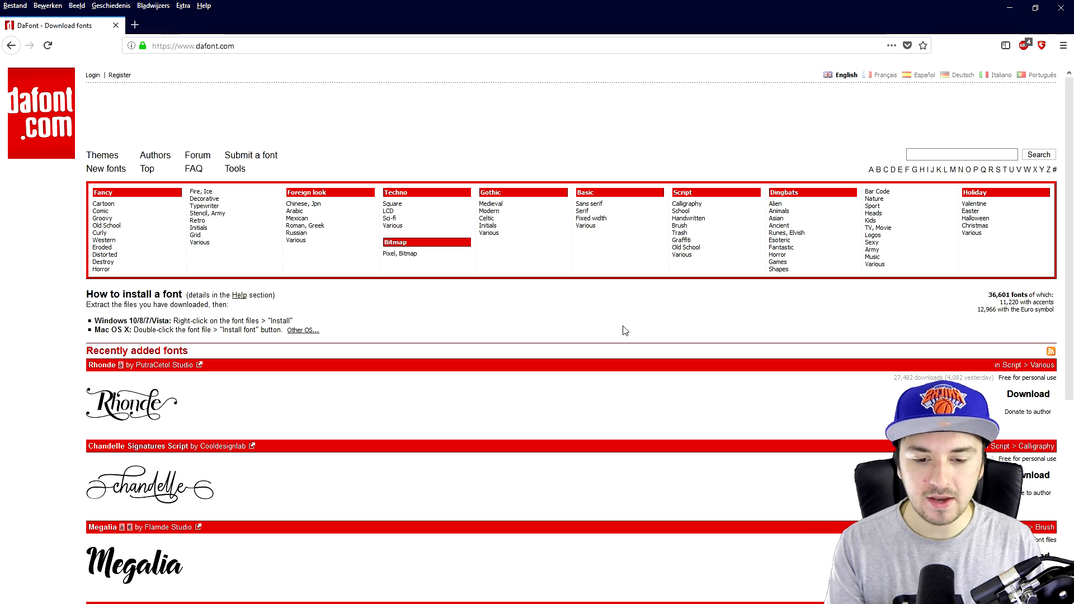
# - Scroll through dafont.com's homepage theme categories and recently added fonts
pyautogui.scroll(-3)
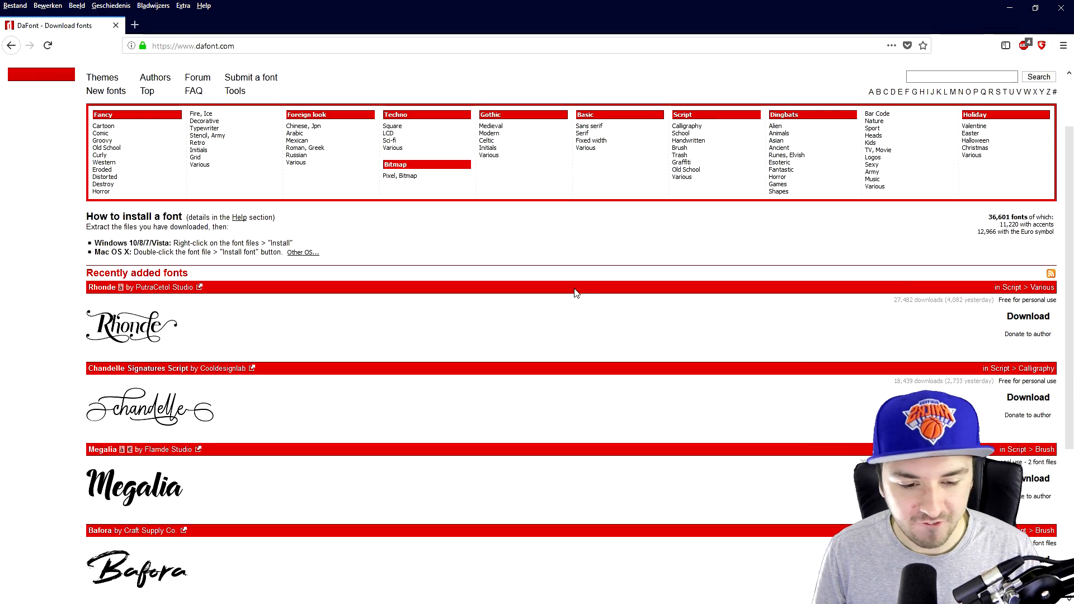
pyautogui.scroll(-3)
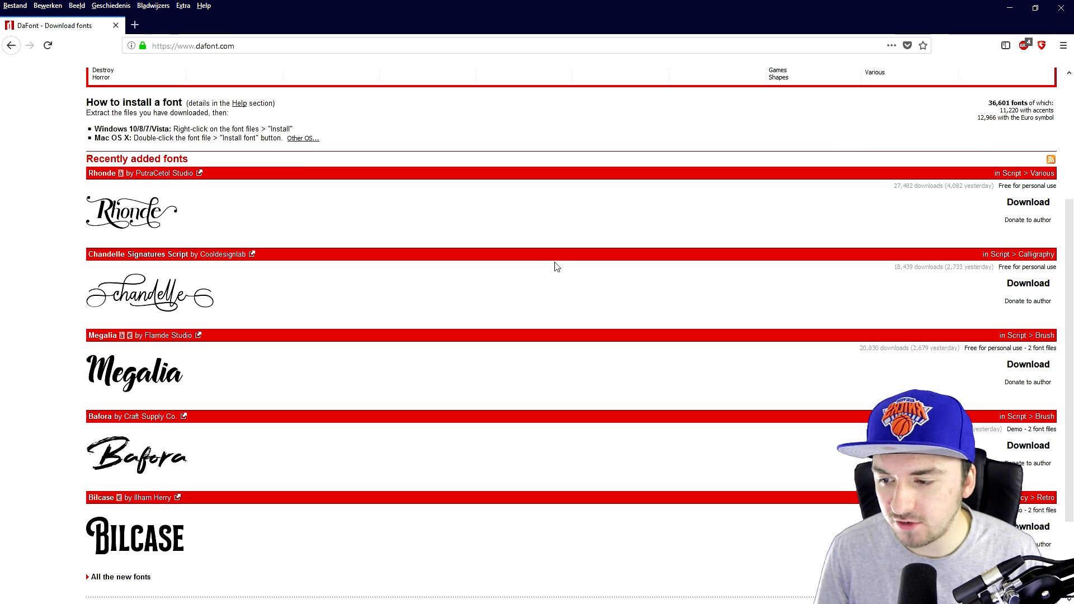
pyautogui.scroll(-3)
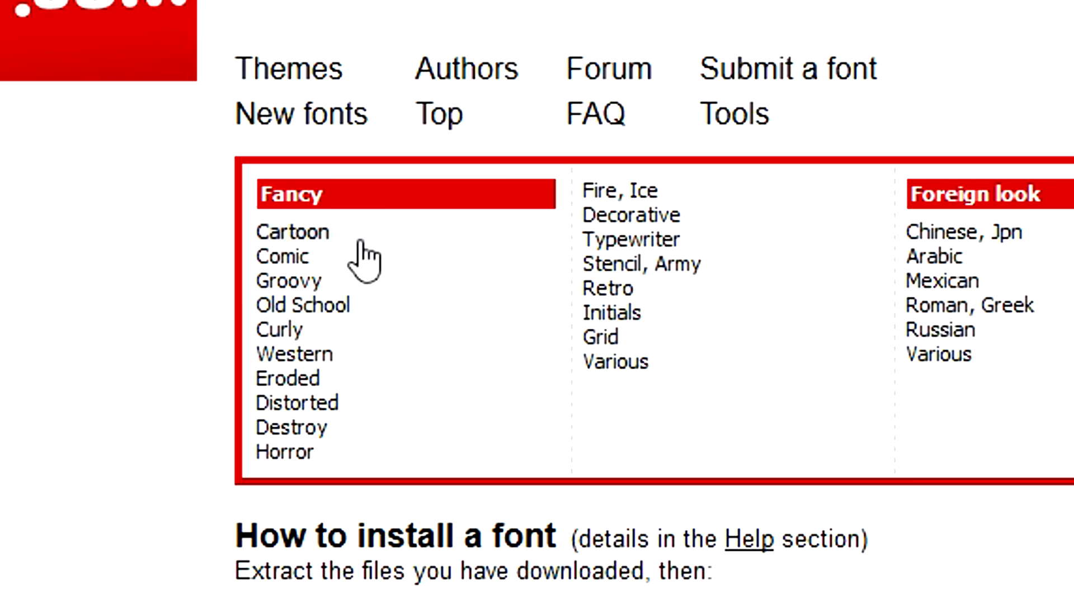
pyautogui.moveTo(472, 281)
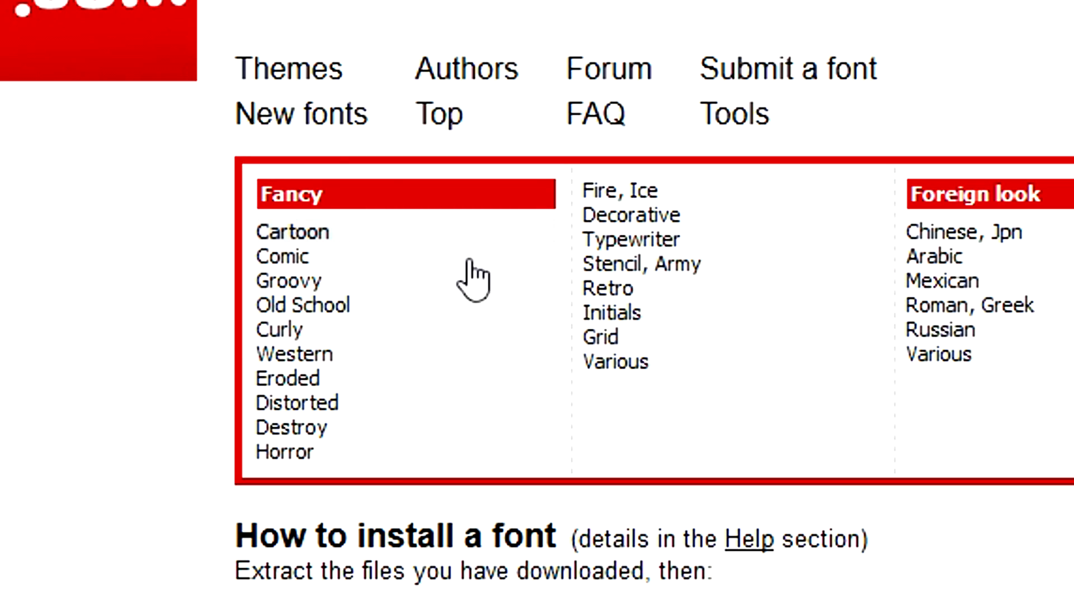
# - Browse the Basic > Various font category and download the Versalita& demo font
pyautogui.click(292, 231)
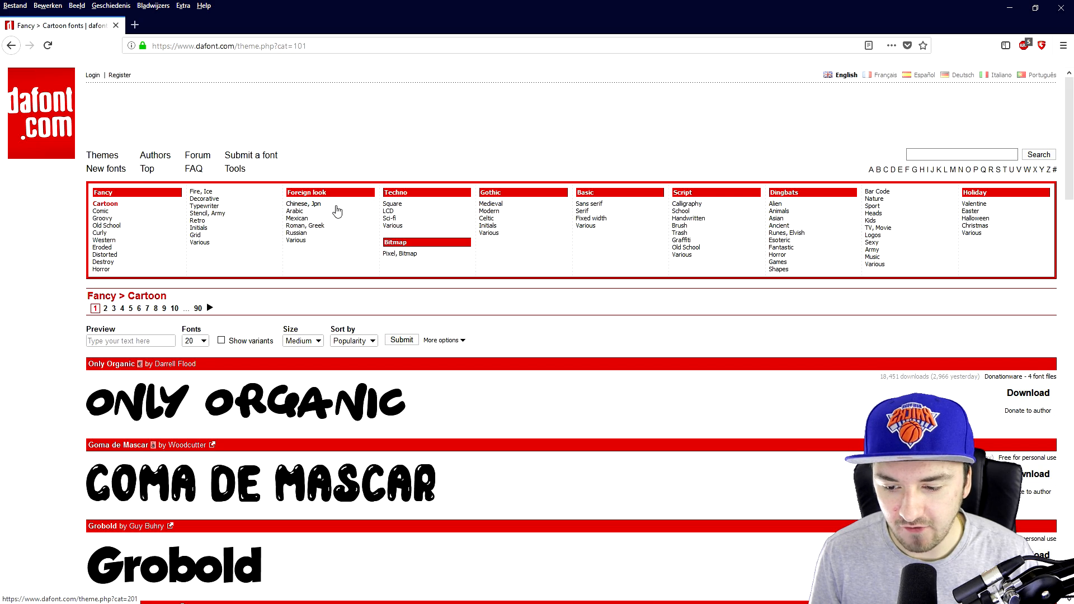
pyautogui.click(491, 232)
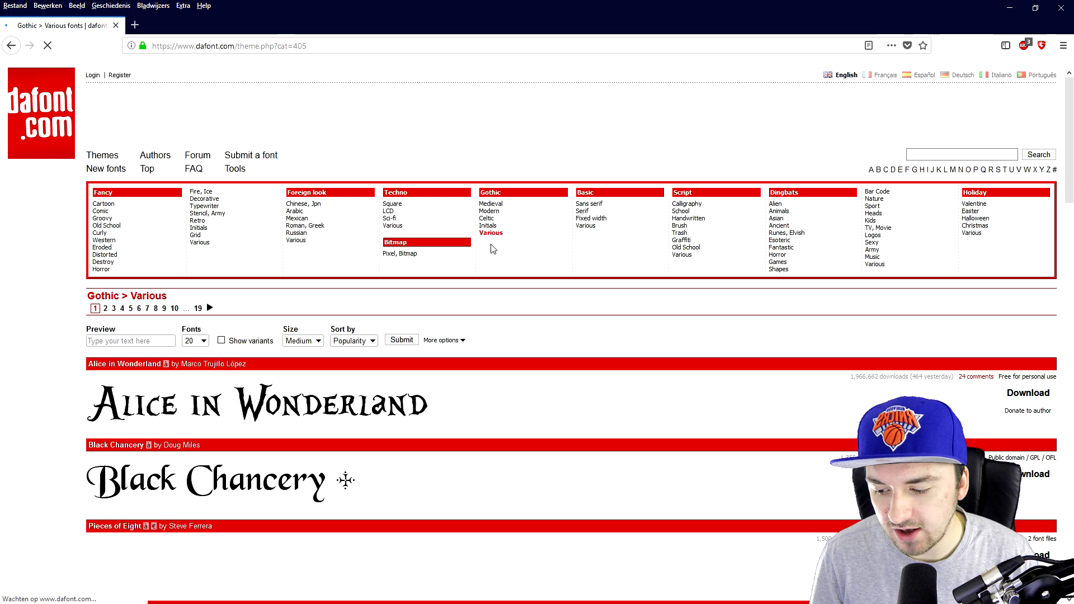
pyautogui.scroll(-3)
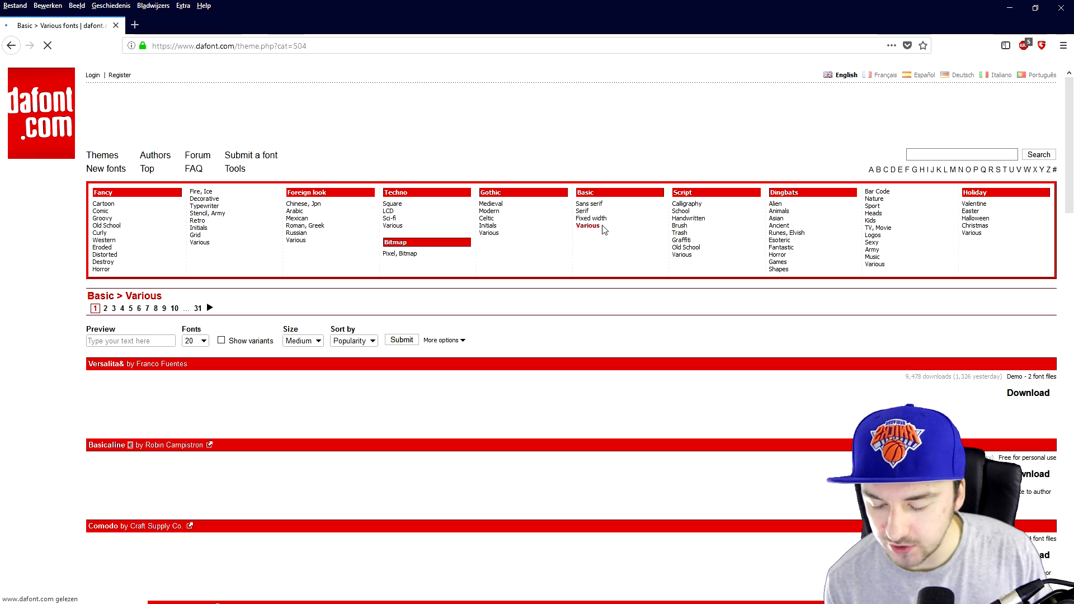
pyautogui.scroll(-3)
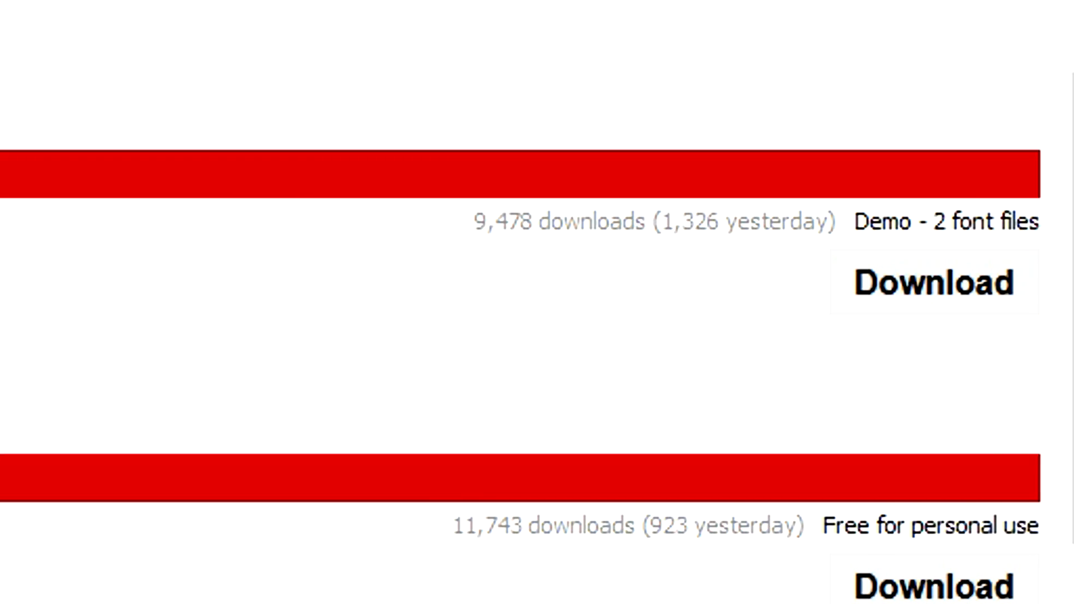
pyautogui.click(931, 283)
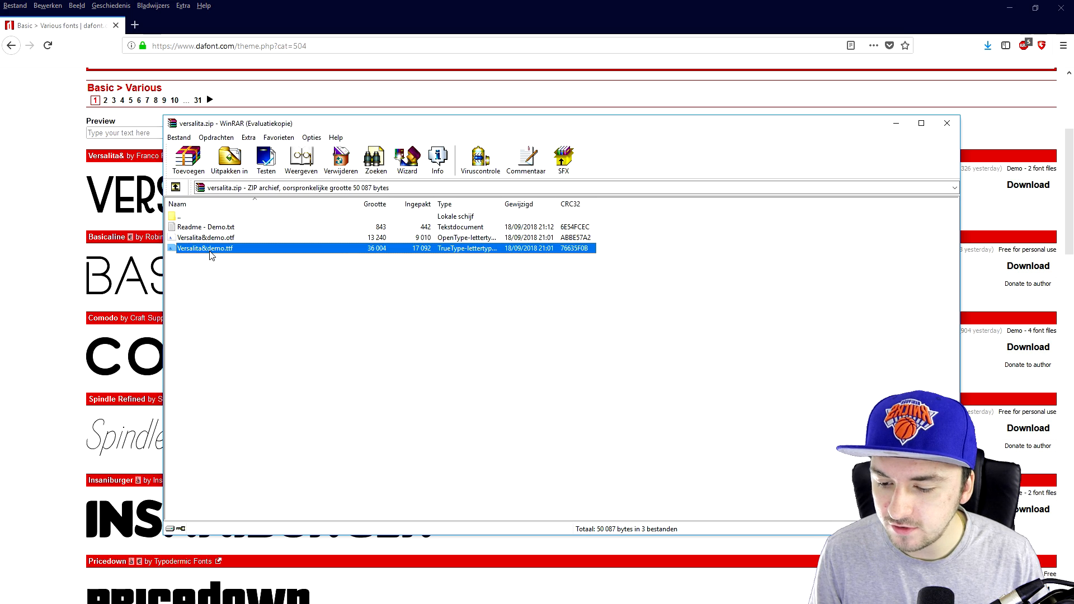
# - Install Versalita&demo.ttf from the WinRAR zip via Installeren
pyautogui.doubleClick(205, 247)
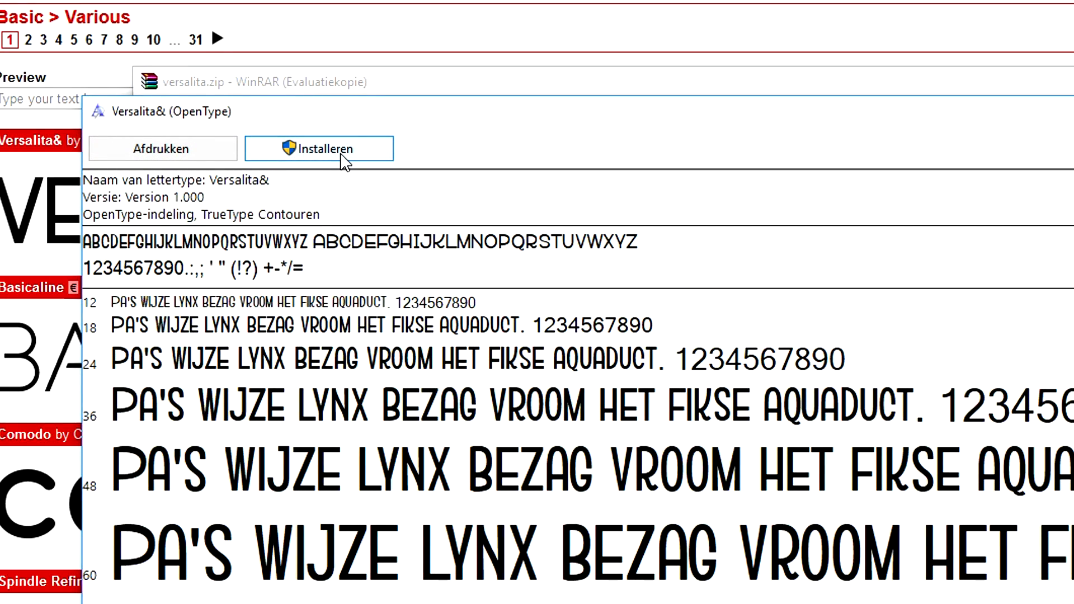
pyautogui.click(318, 148)
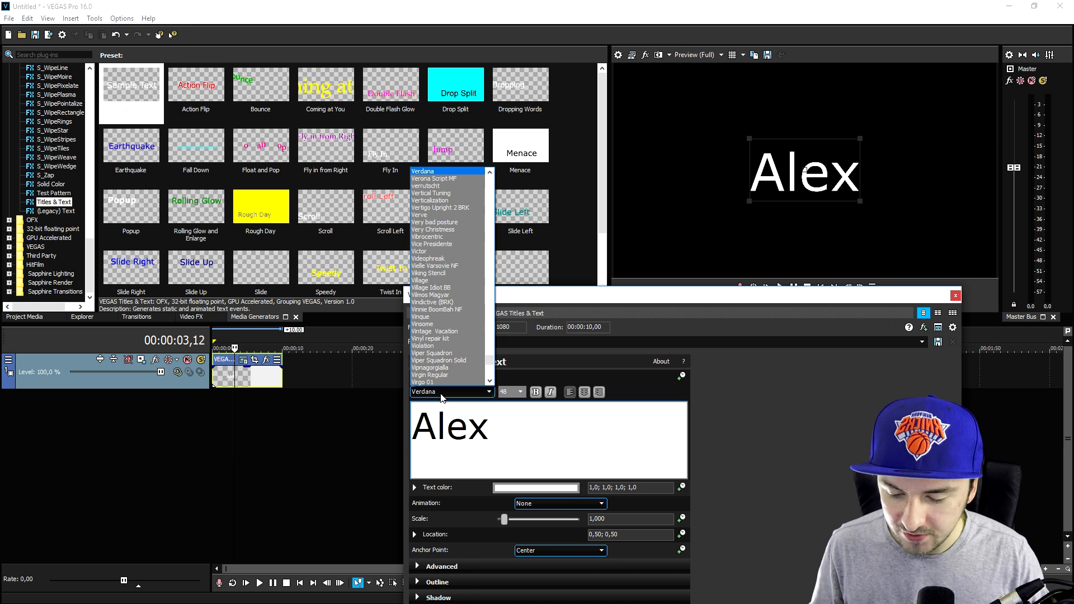
pyautogui.click(420, 280)
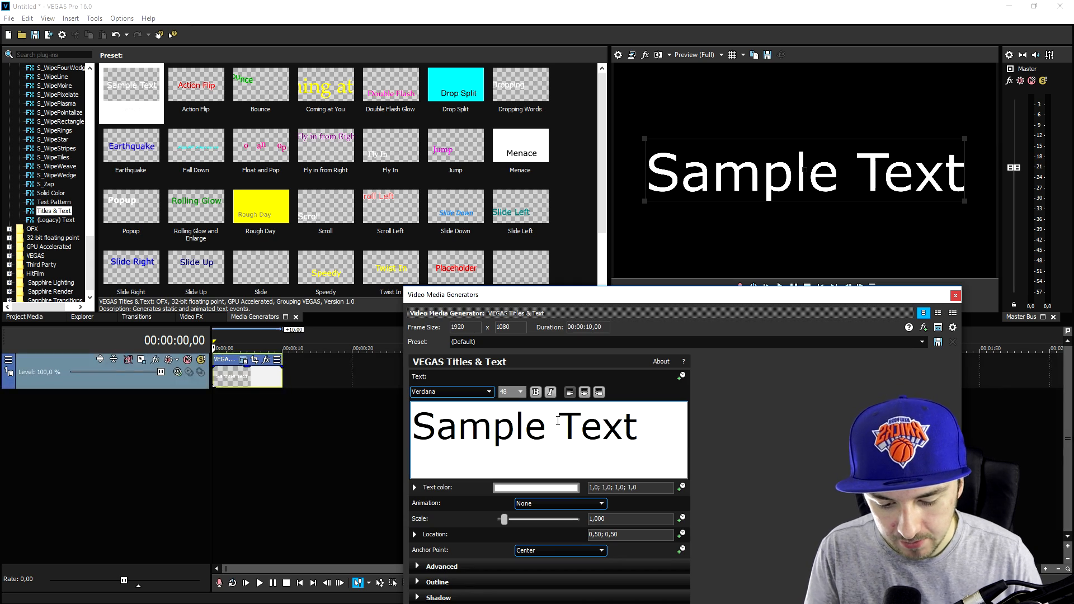
# - Retype the title as 'Alex' and apply the newly installed Versalita& font
pyautogui.write('Ale')
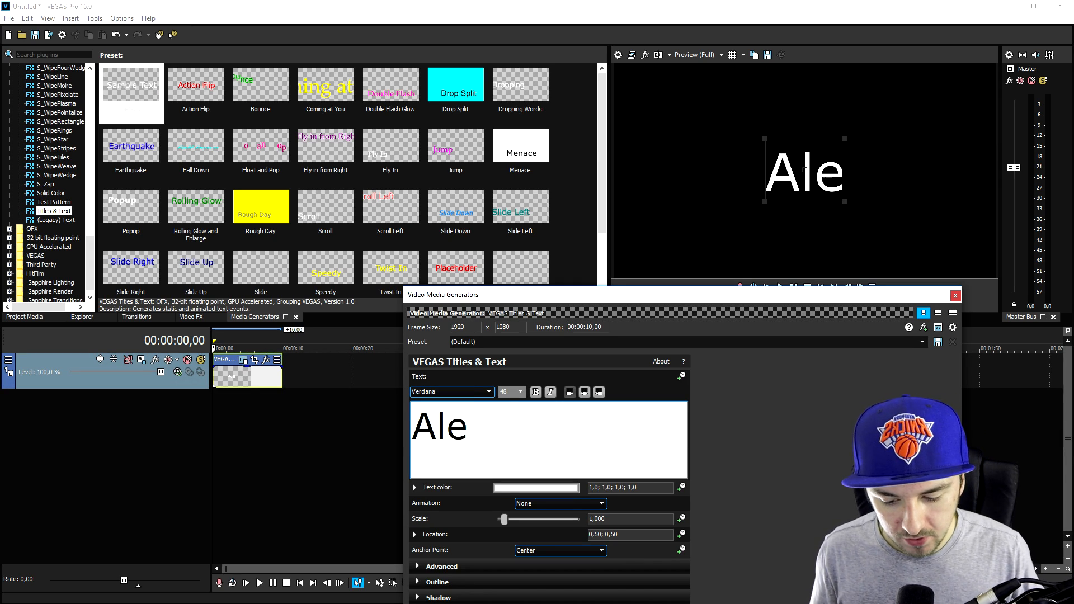
pyautogui.write('x')
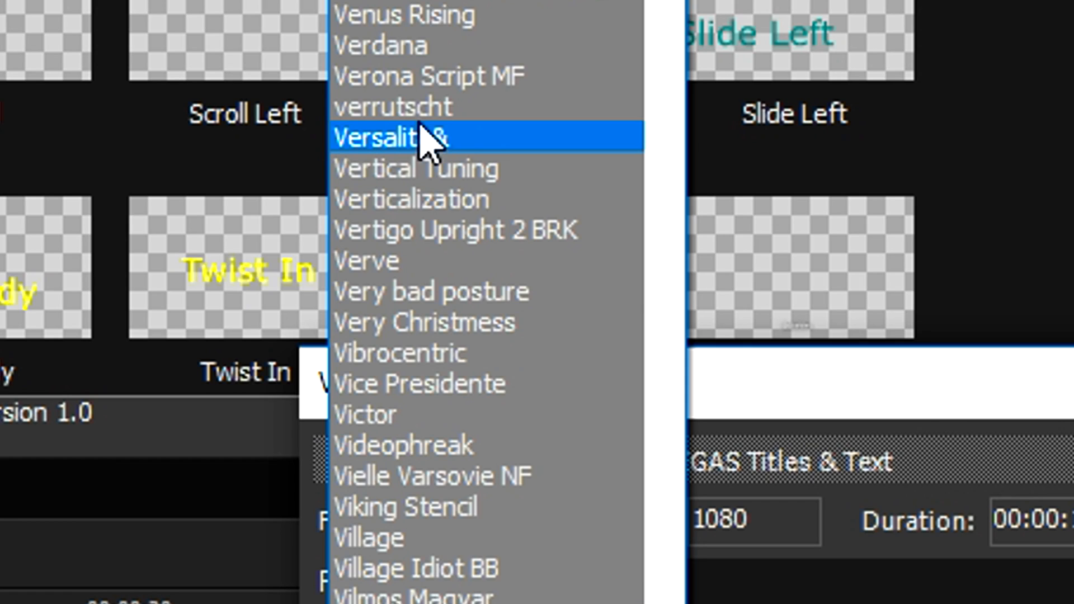
pyautogui.click(397, 137)
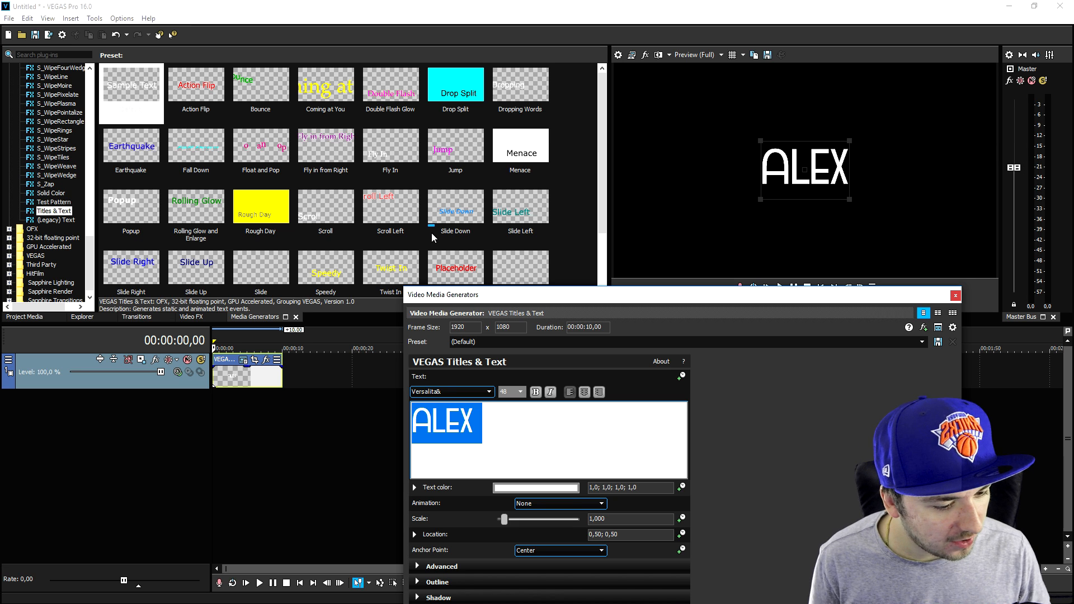
pyautogui.click(954, 296)
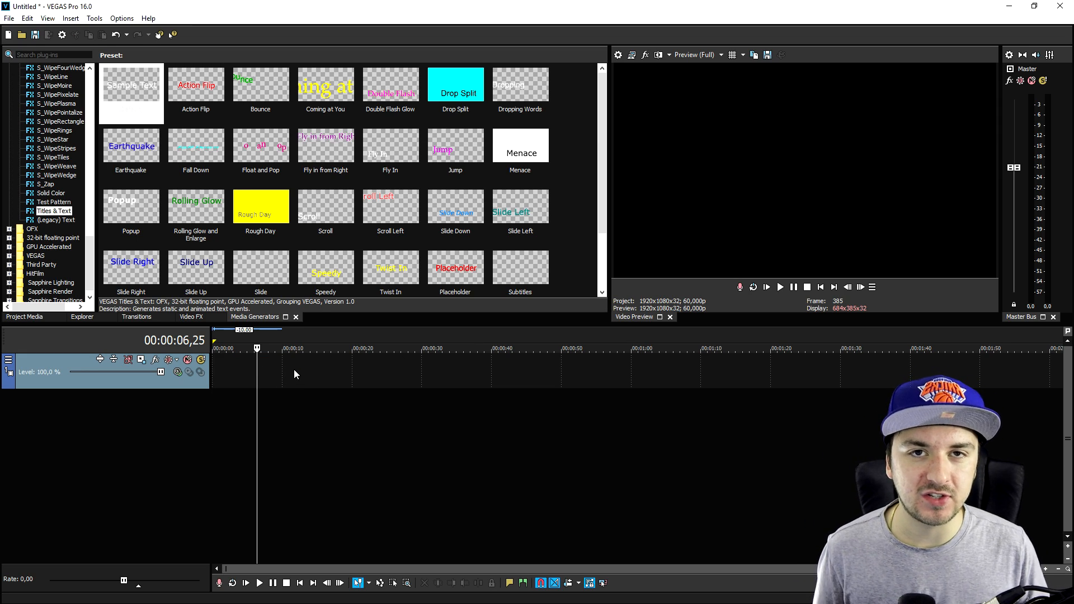
pyautogui.moveTo(135, 259)
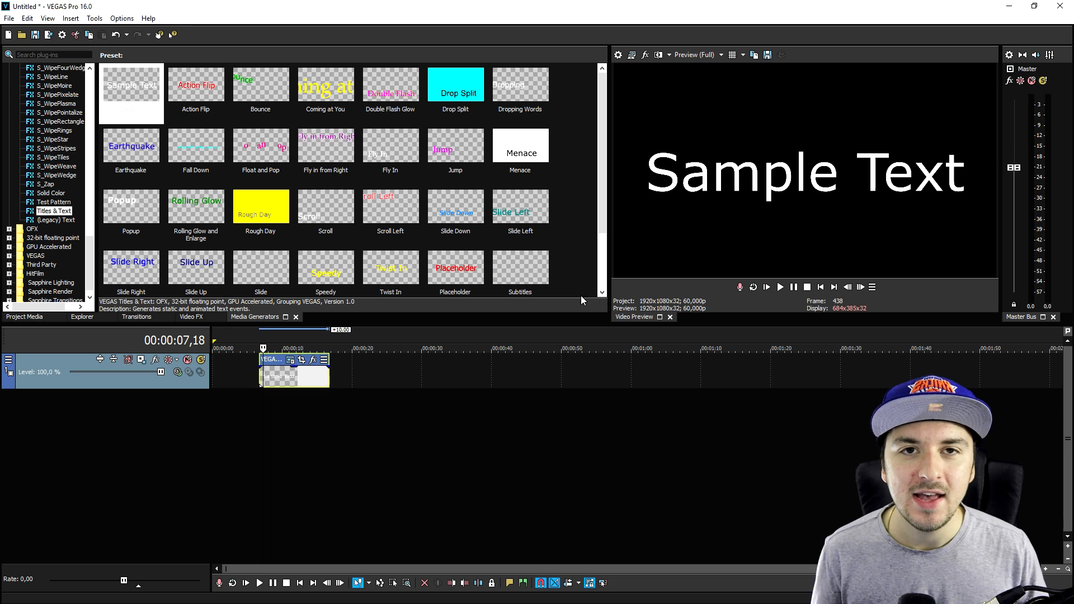
pyautogui.moveTo(233, 368)
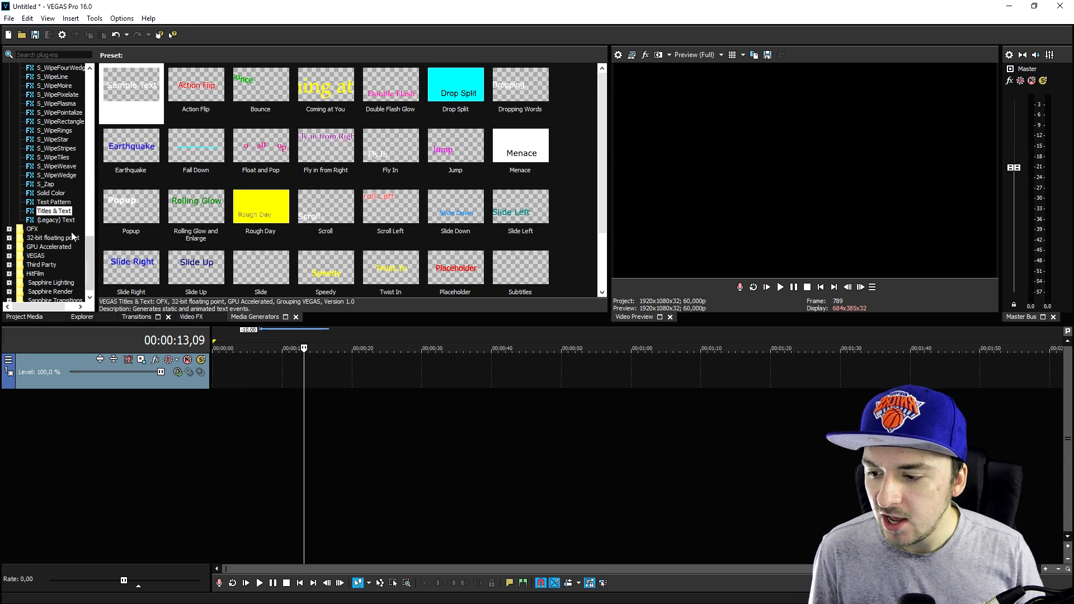
# - Add a (Legacy) Text title reading 'Alex' and close its settings window
pyautogui.click(56, 220)
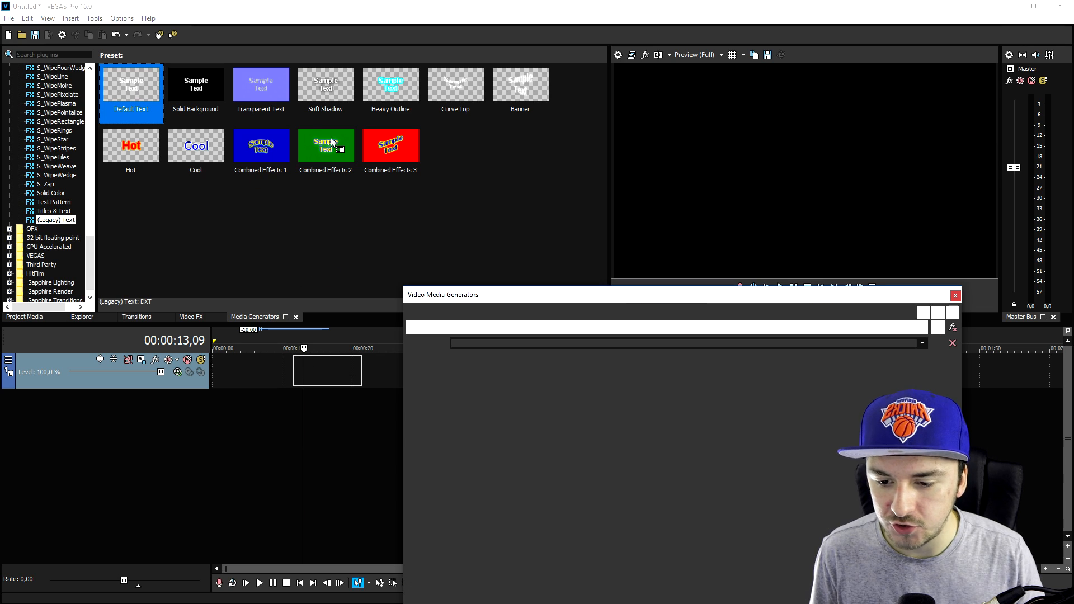
pyautogui.doubleClick(131, 85)
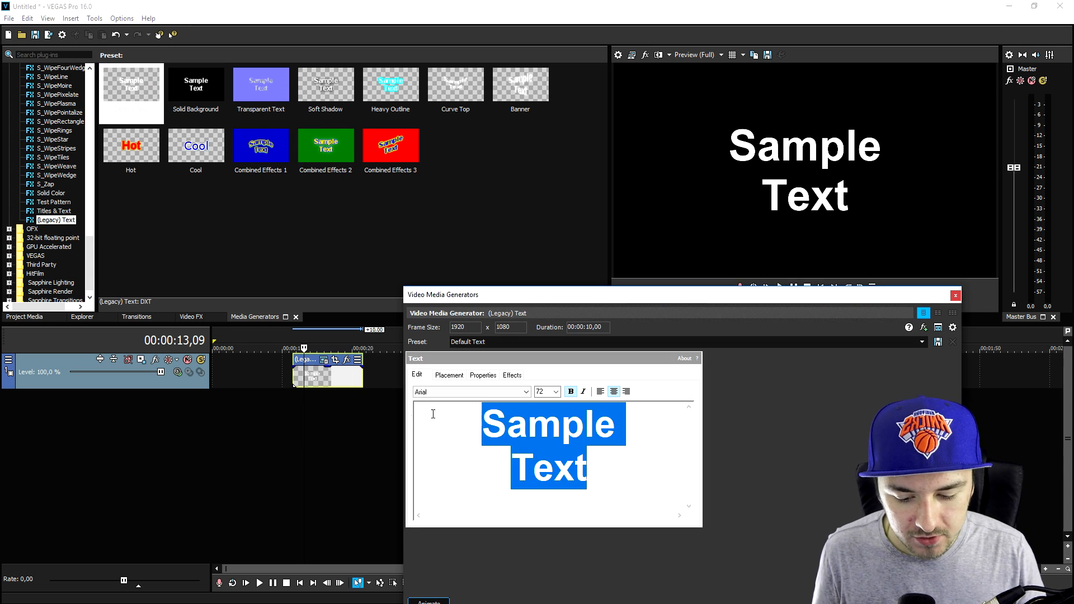
pyautogui.write('Alex')
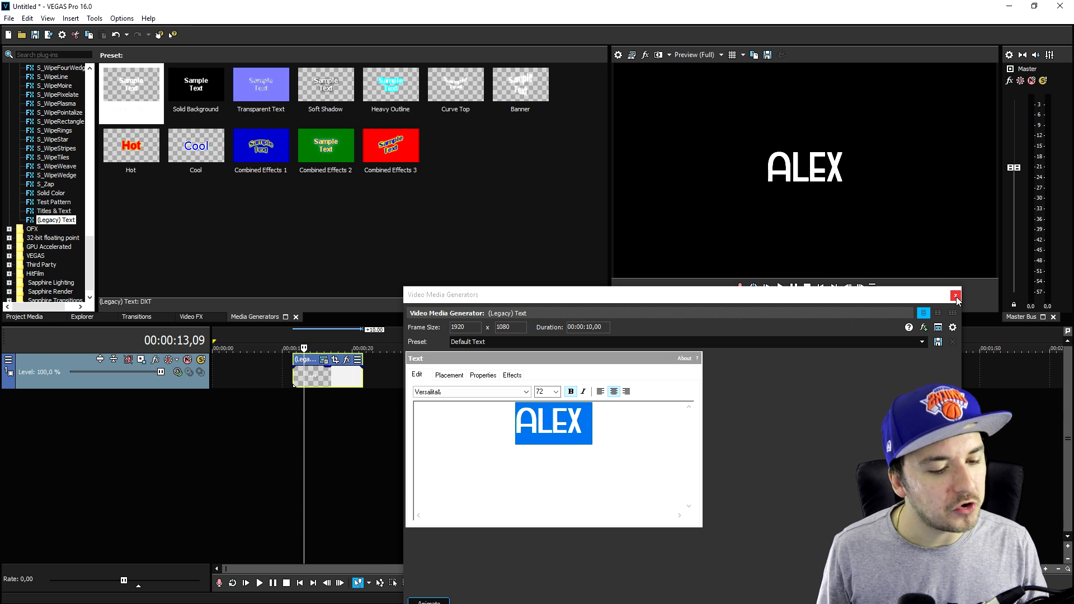
pyautogui.click(957, 296)
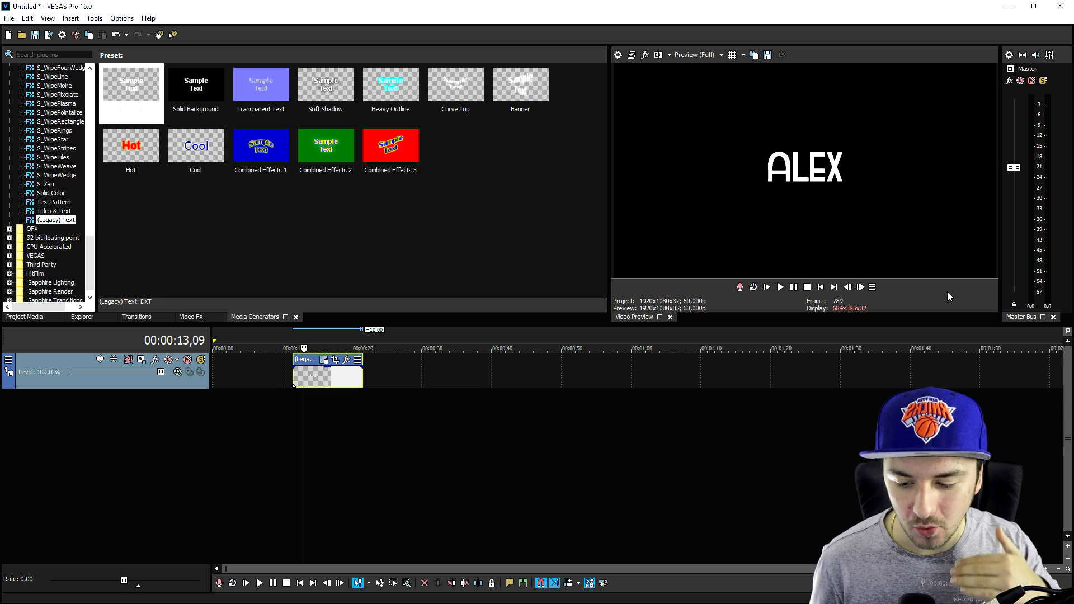
pyautogui.click(56, 220)
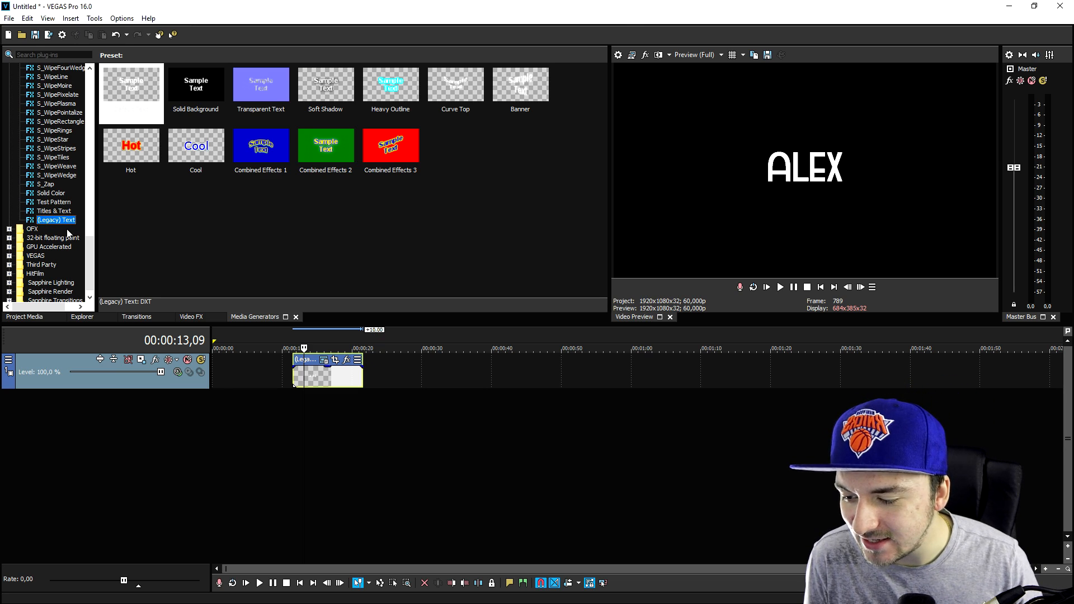